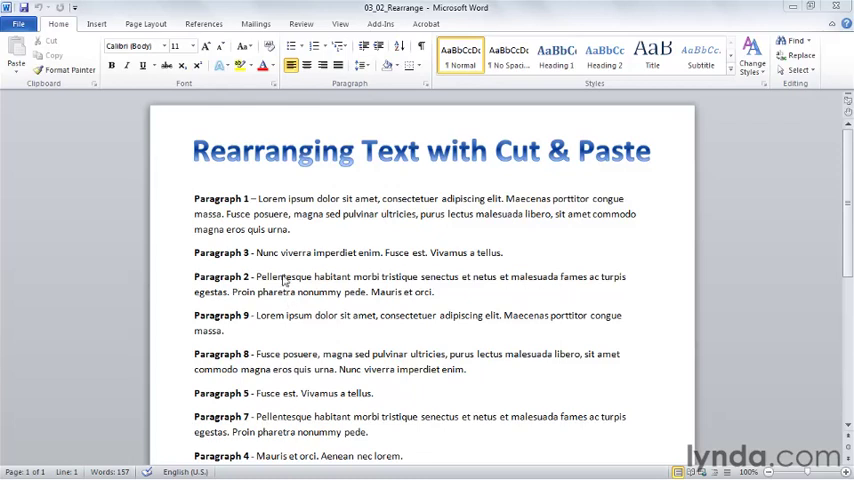
pyautogui.moveTo(205, 288)
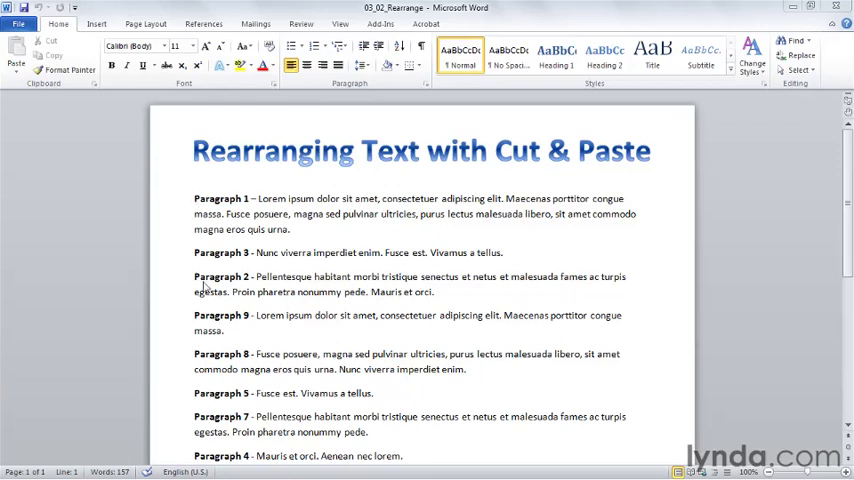
pyautogui.moveTo(218, 263)
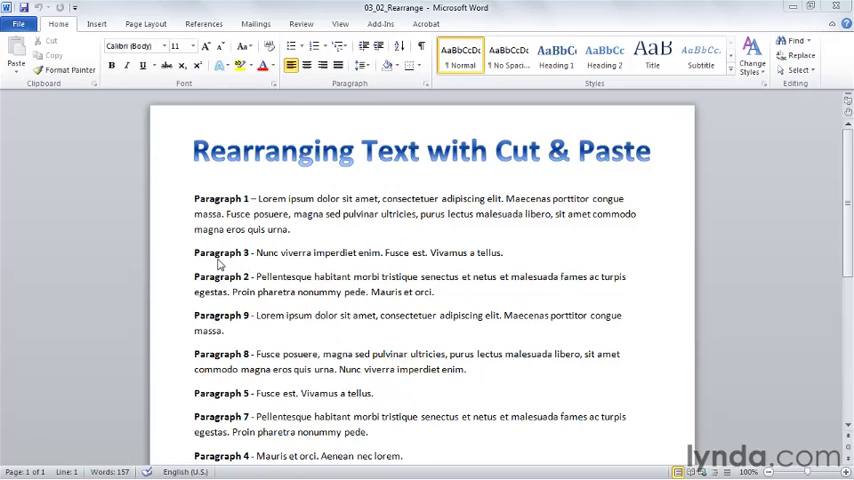
pyautogui.moveTo(207, 292)
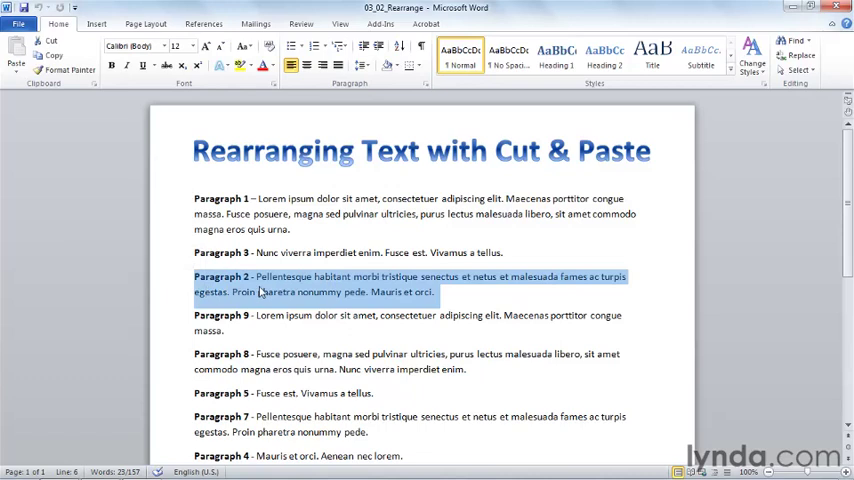
pyautogui.moveTo(223, 173)
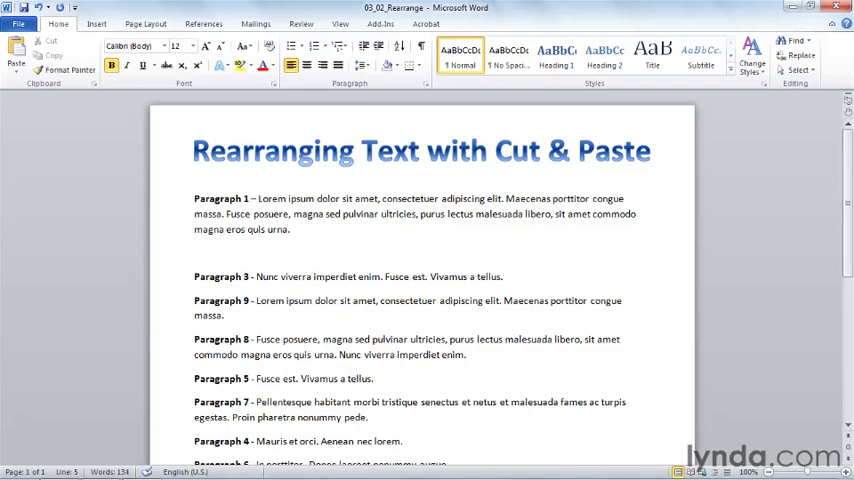
pyautogui.click(196, 252)
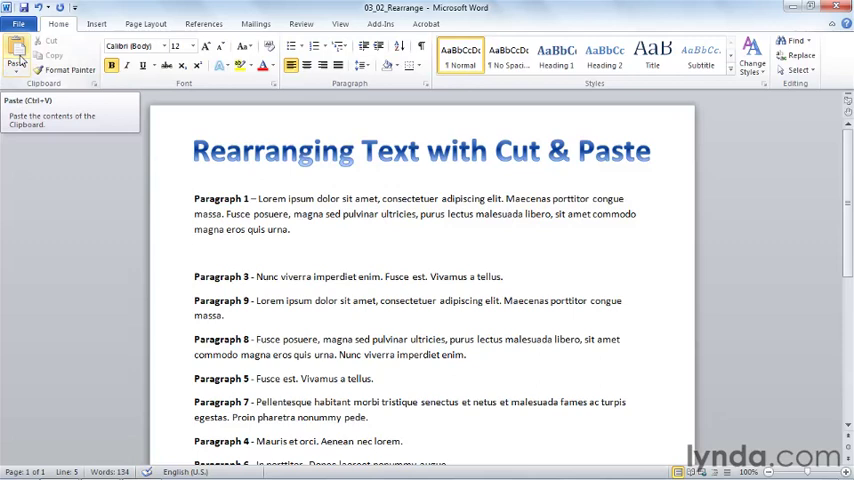
# - Paste Paragraph 2 onto the blank line below Paragraph 1 using Merge Formatting
pyautogui.rightClick(195, 258)
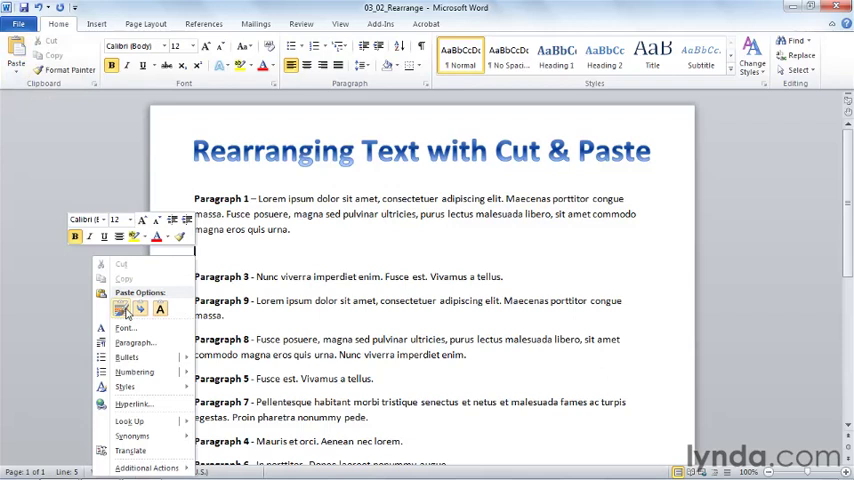
pyautogui.moveTo(119, 308)
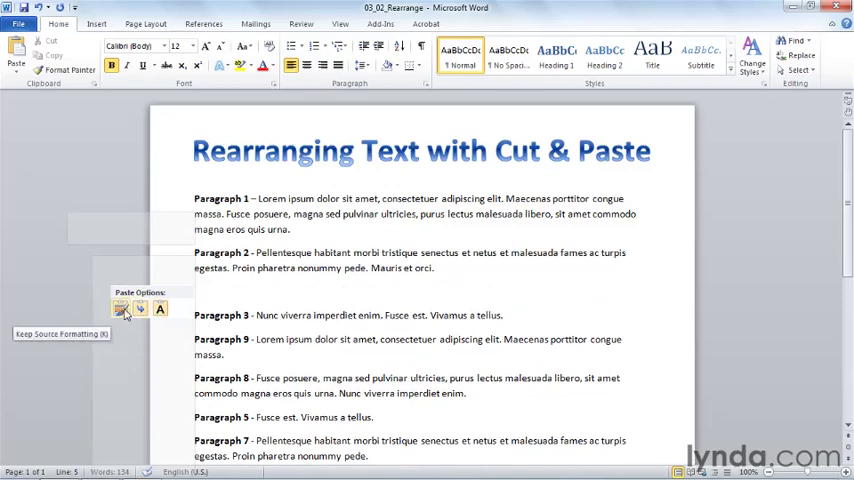
pyautogui.moveTo(140, 308)
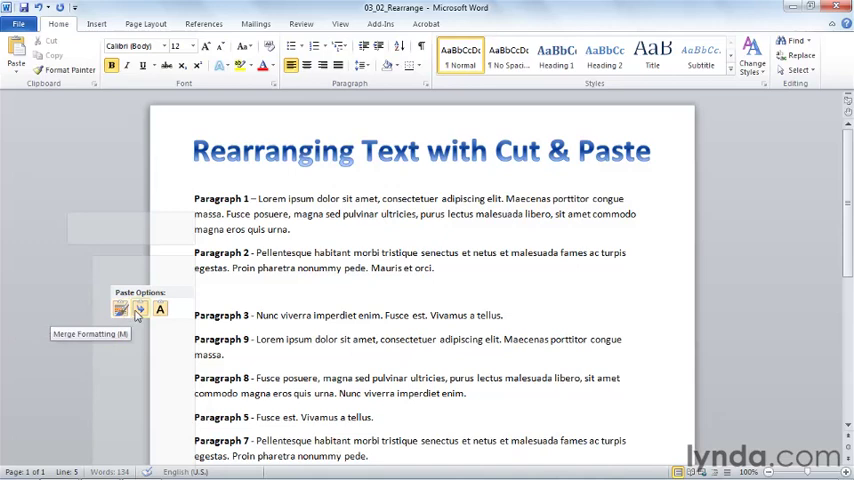
pyautogui.click(159, 308)
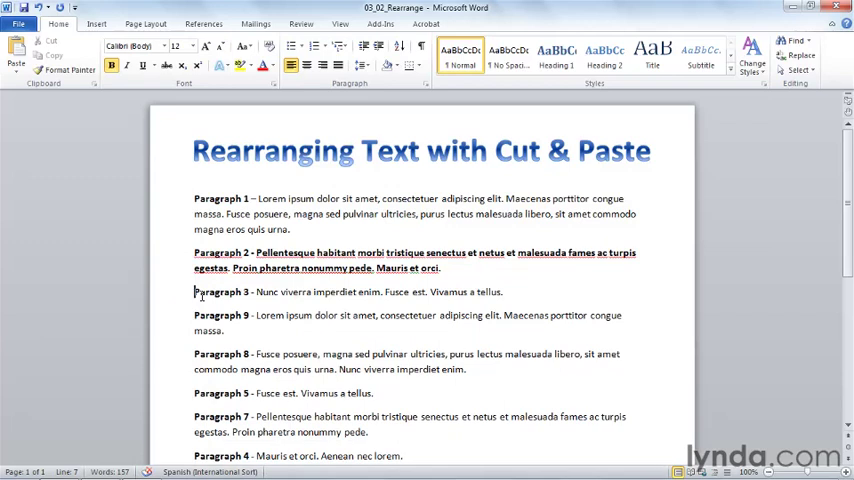
# - Select Paragraph 2's body text so its bold can be removed
pyautogui.moveTo(304, 268); pyautogui.dragTo(440, 268)
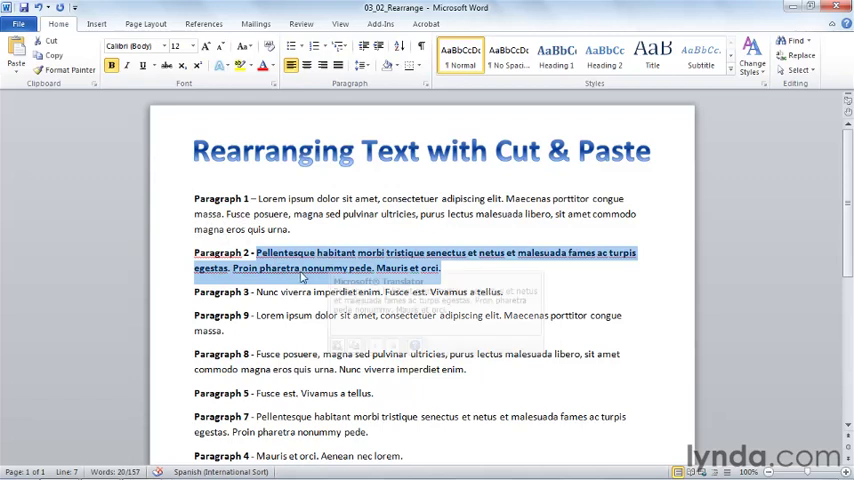
pyautogui.moveTo(113, 124)
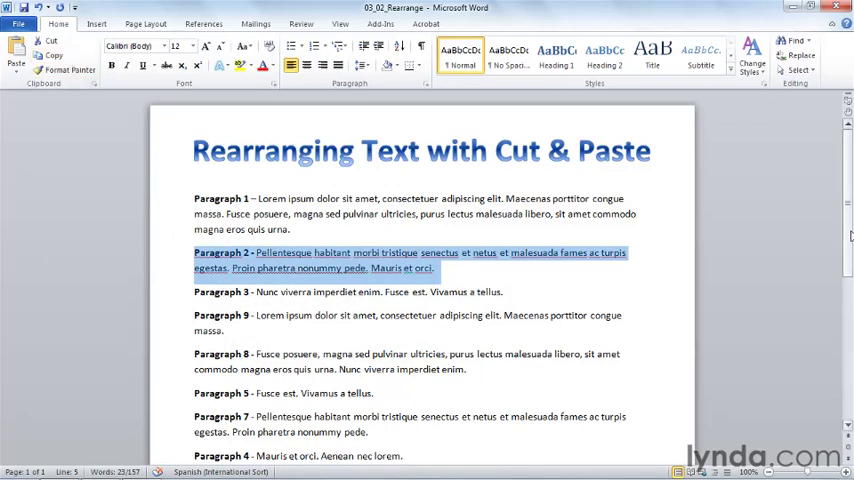
# - Paste the copied text after Paragraph 6 at the end of the document
pyautogui.scroll(-3)
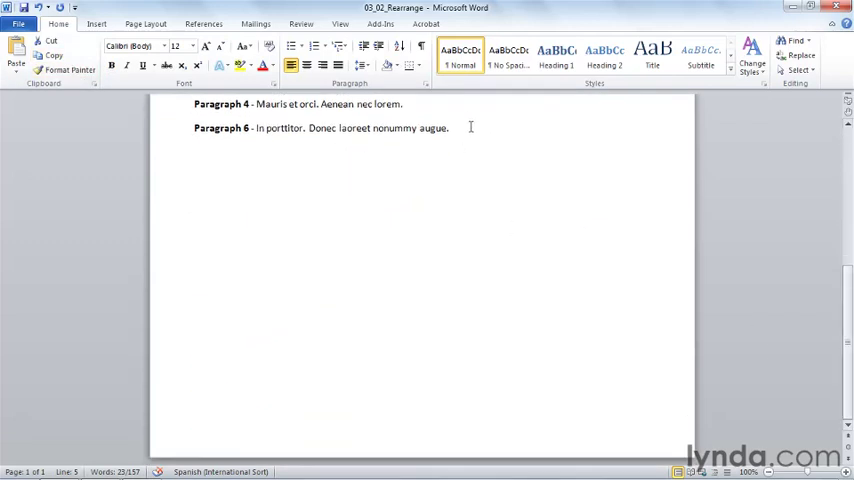
pyautogui.click(195, 175)
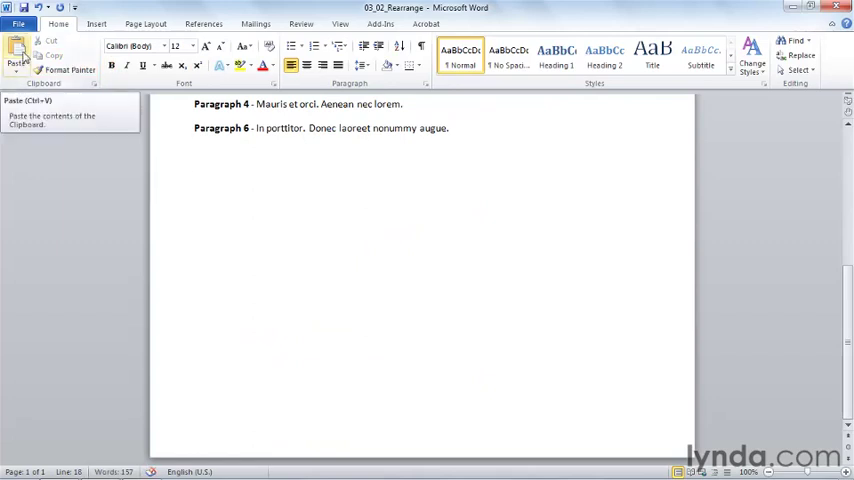
pyautogui.click(16, 53)
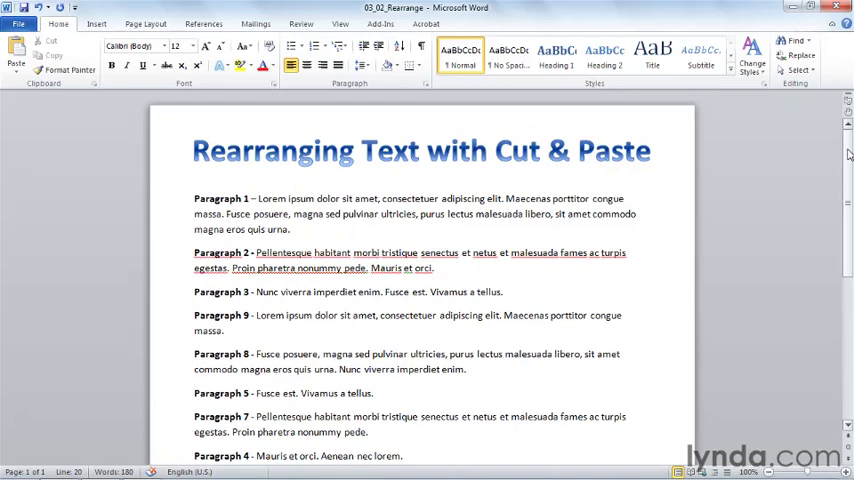
pyautogui.moveTo(722, 118)
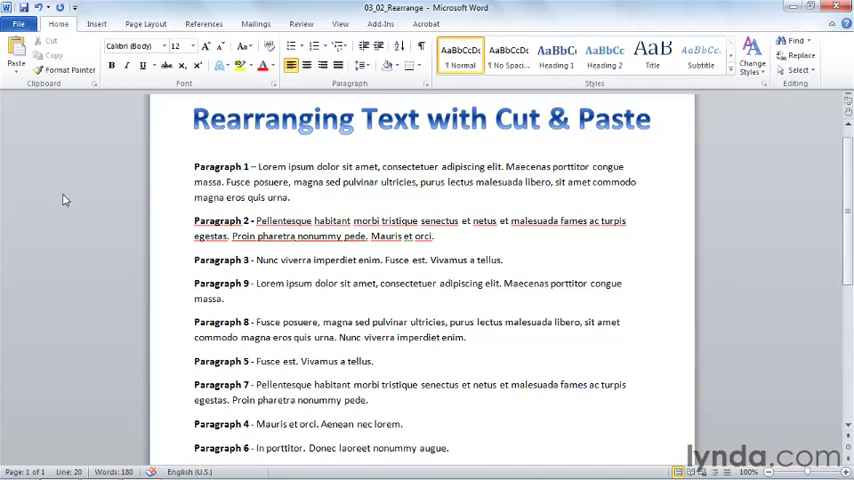
pyautogui.moveTo(88, 160)
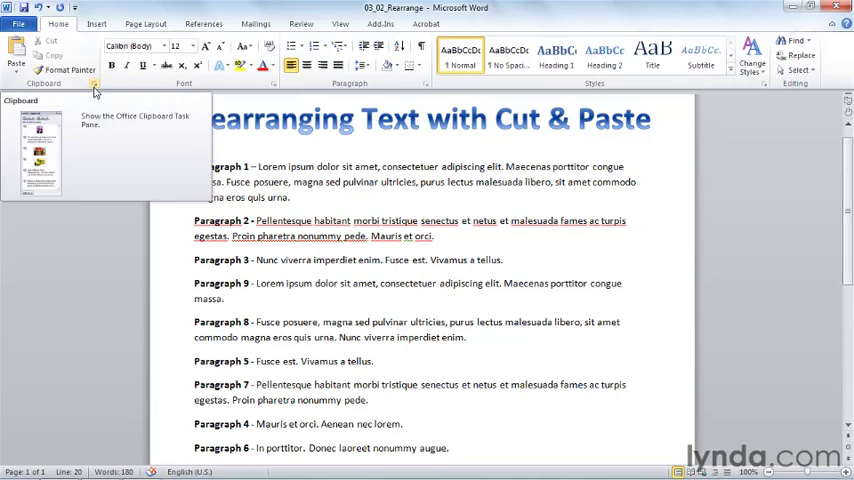
# - Open the Office Clipboard pane and clear all previously collected items
pyautogui.click(93, 87)
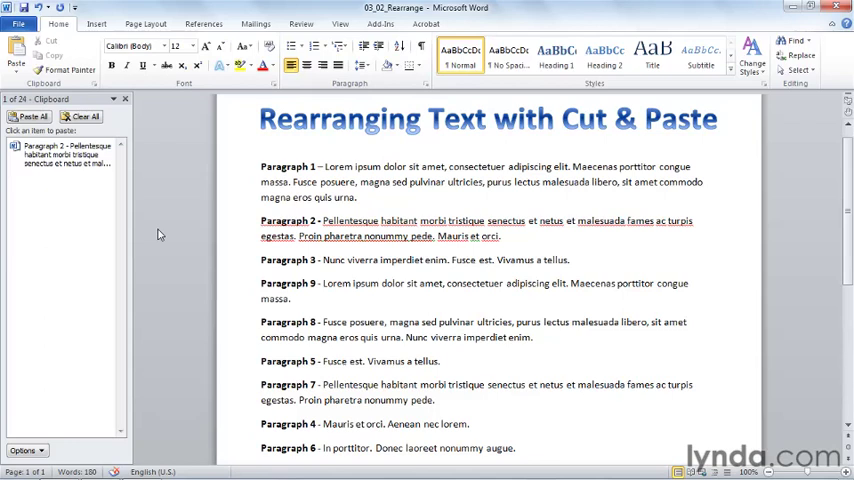
pyautogui.click(82, 117)
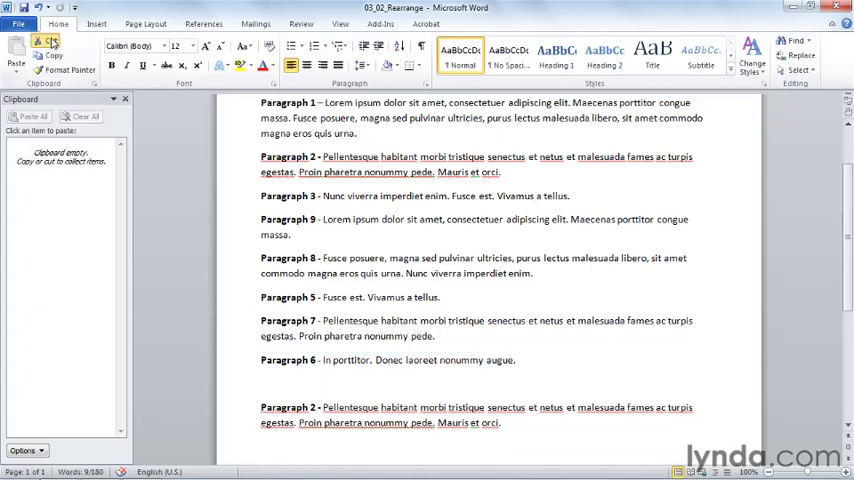
# - Cut the selected paragraph to the Office Clipboard, then switch to the Excel chart workbook
pyautogui.click(51, 49)
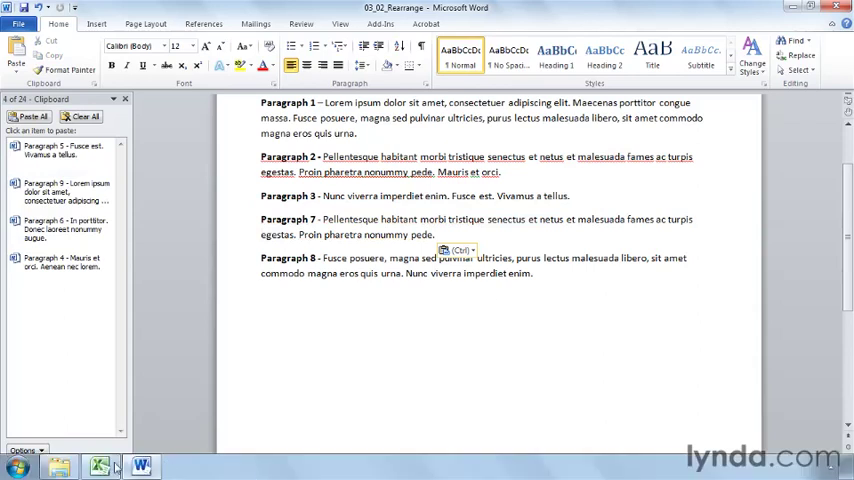
pyautogui.click(99, 466)
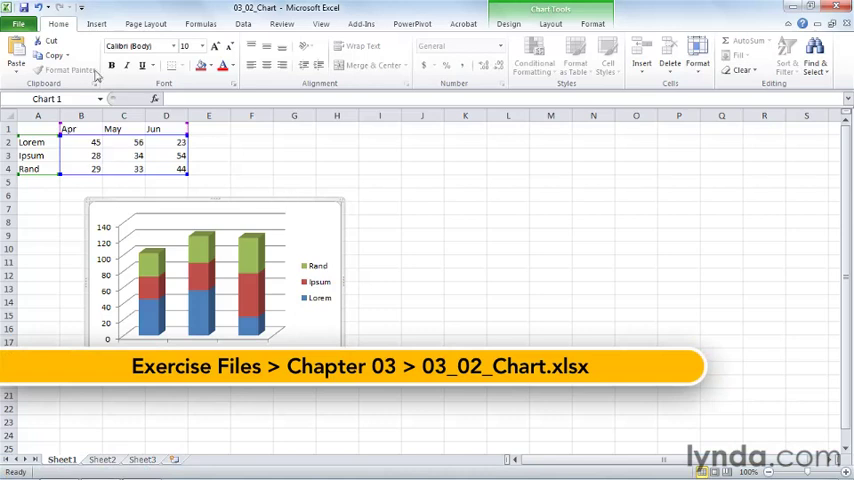
# - Copy the stacked column chart from Excel onto the Office Clipboard
pyautogui.click(52, 55)
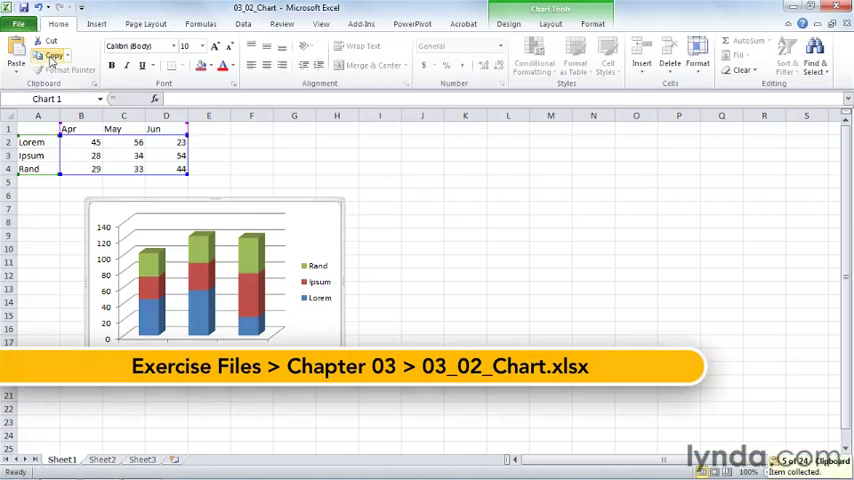
pyautogui.click(141, 465)
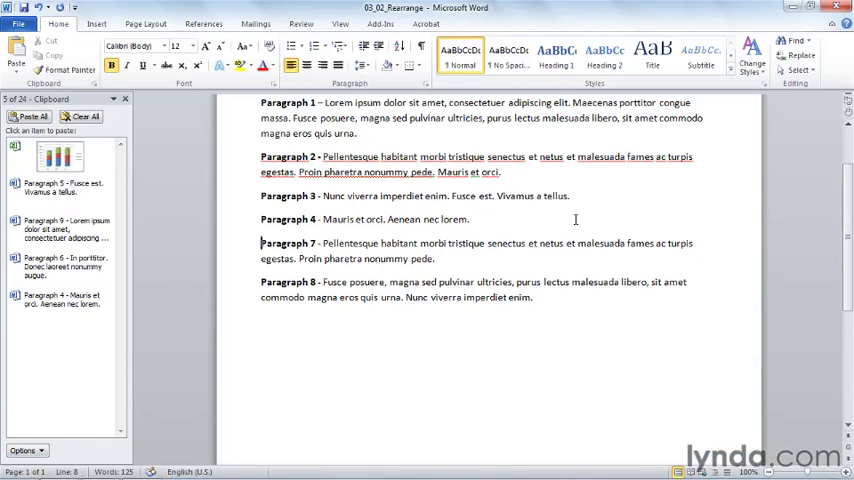
# - Paste Paragraphs 5 and 6 from the Clipboard pane below Paragraph 4
pyautogui.click(60, 188)
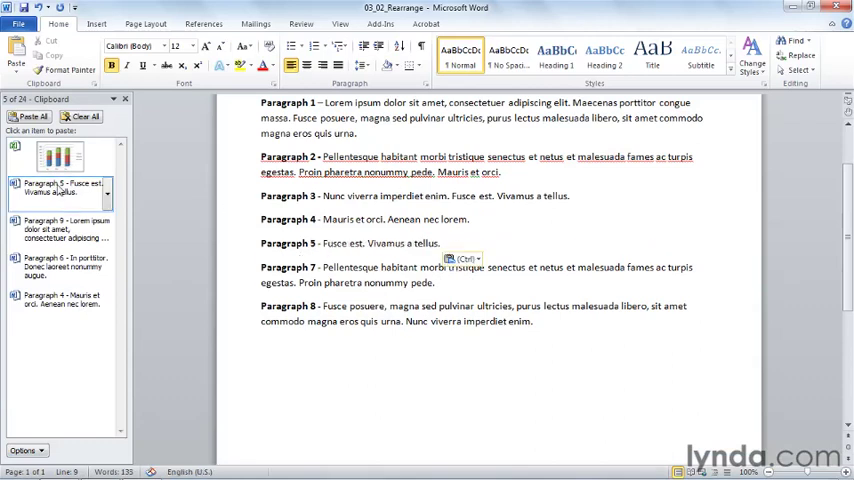
pyautogui.click(65, 266)
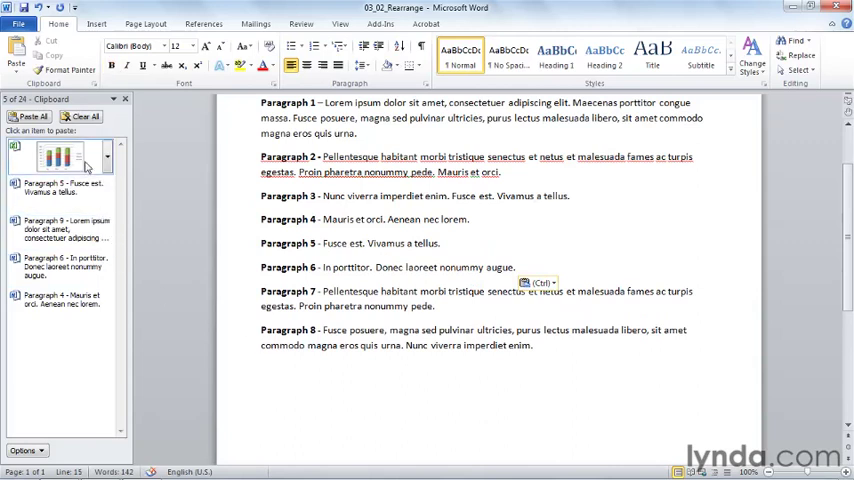
pyautogui.click(60, 157)
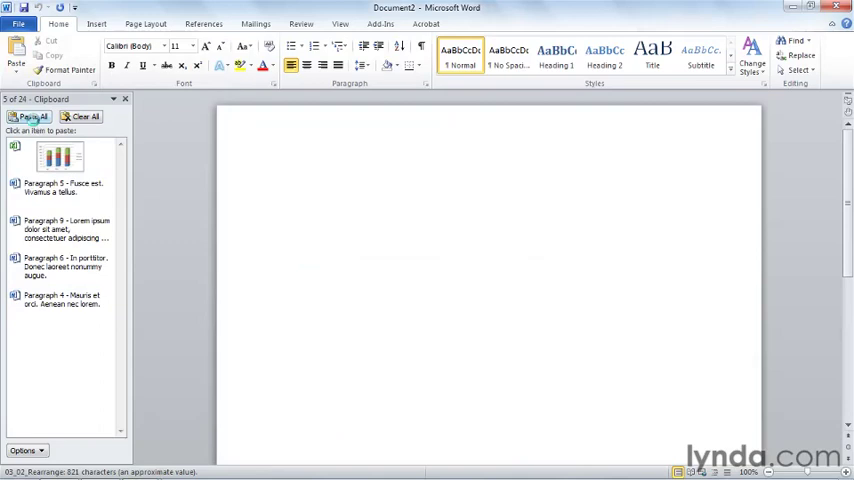
# - Paste all clipboard items, paragraphs 4, 6, 9, 5 and the chart, into the new document
pyautogui.click(32, 117)
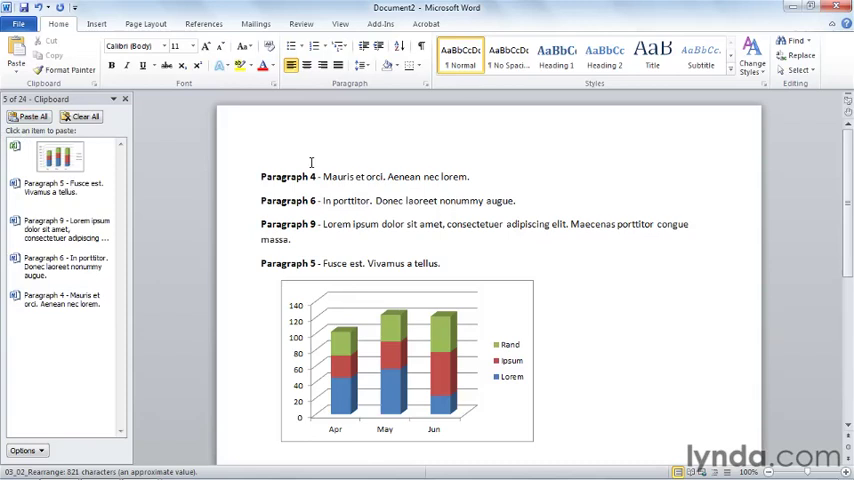
pyautogui.moveTo(311, 162)
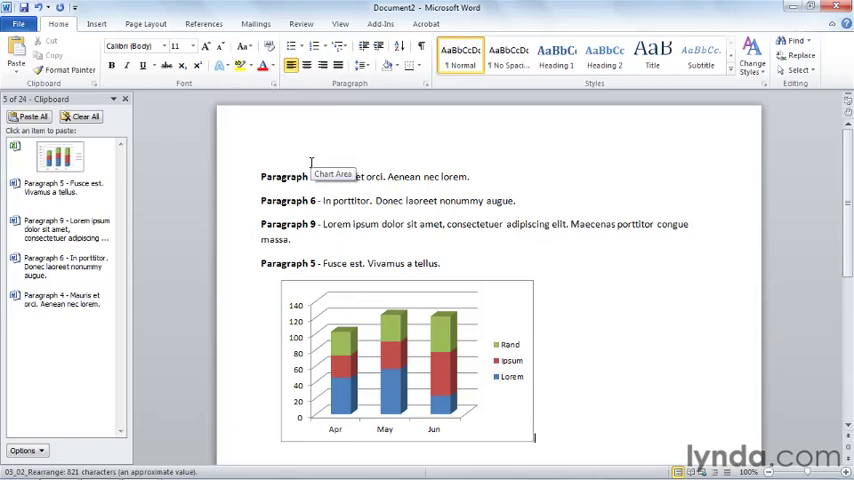
# - Clear every collected item from the Clipboard task pane
pyautogui.click(85, 117)
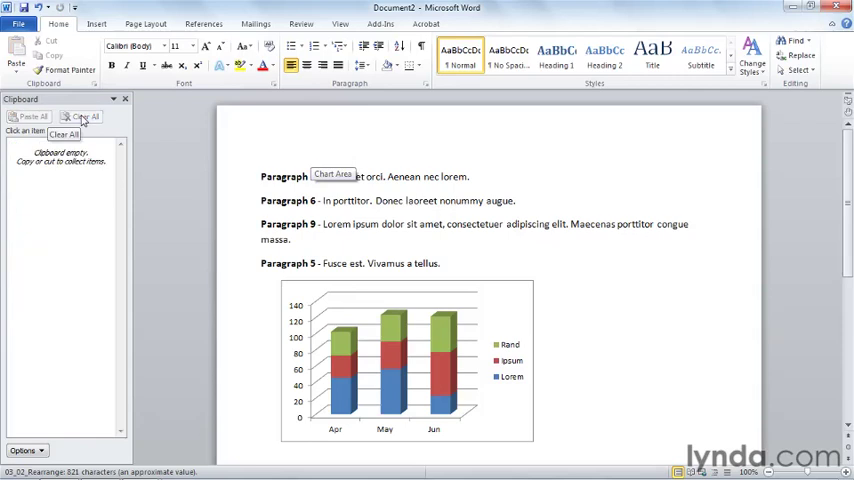